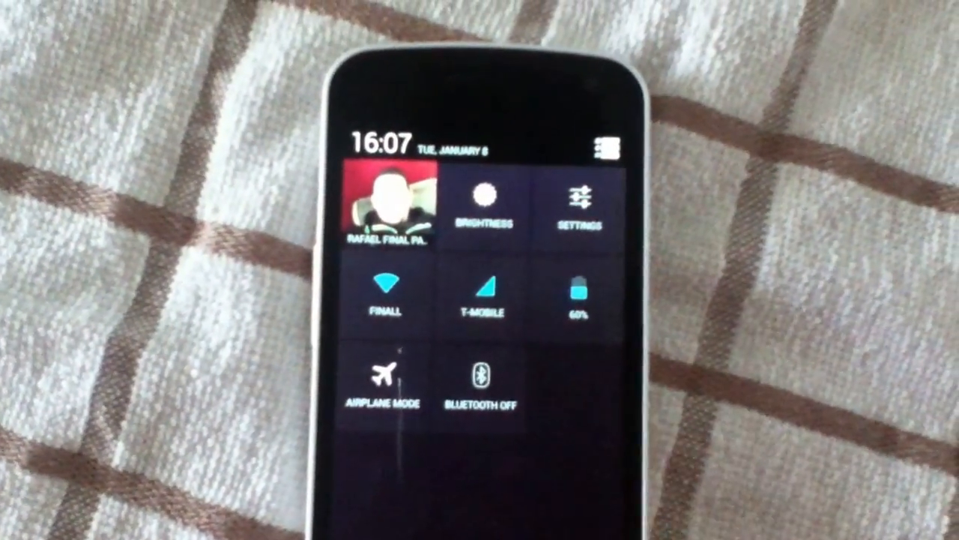
# Open Settings from the quick settings tile and scroll down to the System section
pyautogui.click(577, 210)
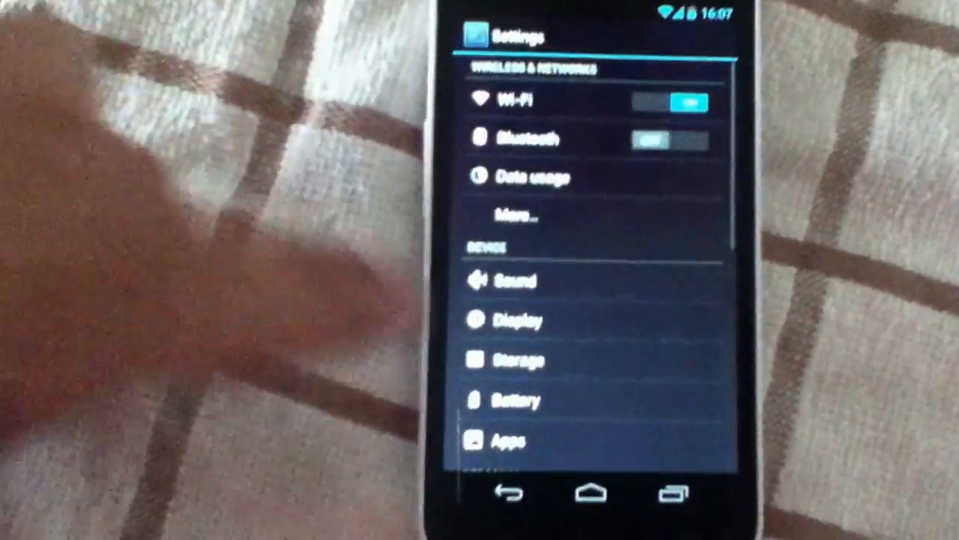
pyautogui.scroll(-3)
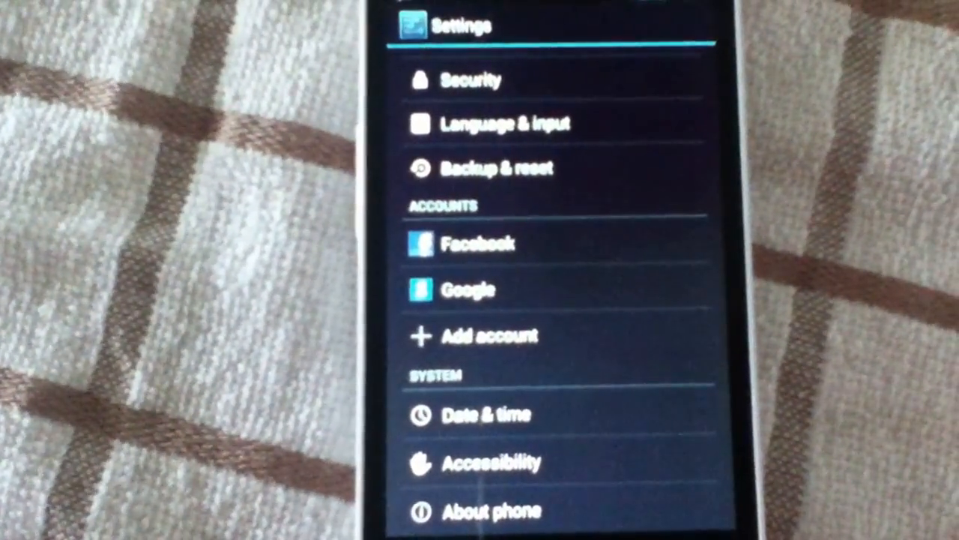
# Open About phone and scroll down toward the Build number entry
pyautogui.click(492, 511)
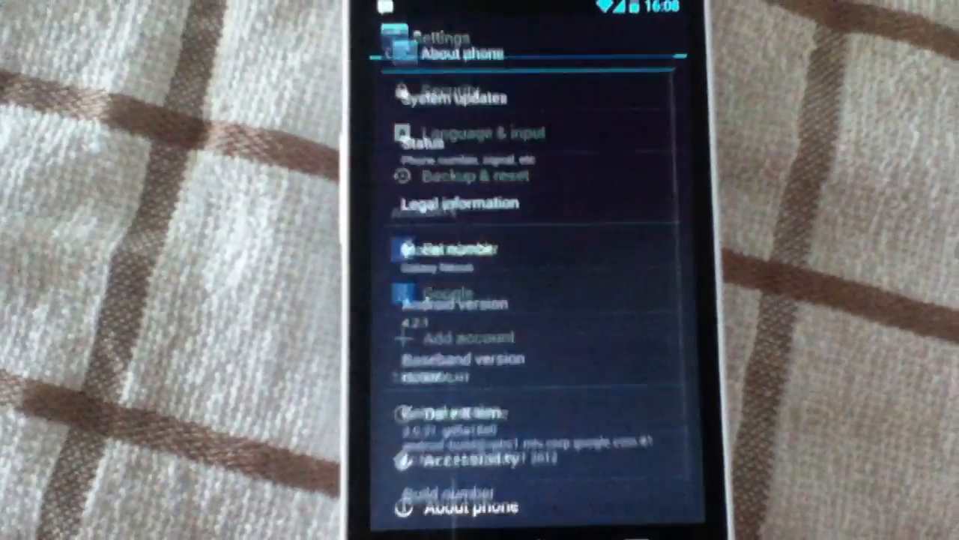
pyautogui.scroll(-3)
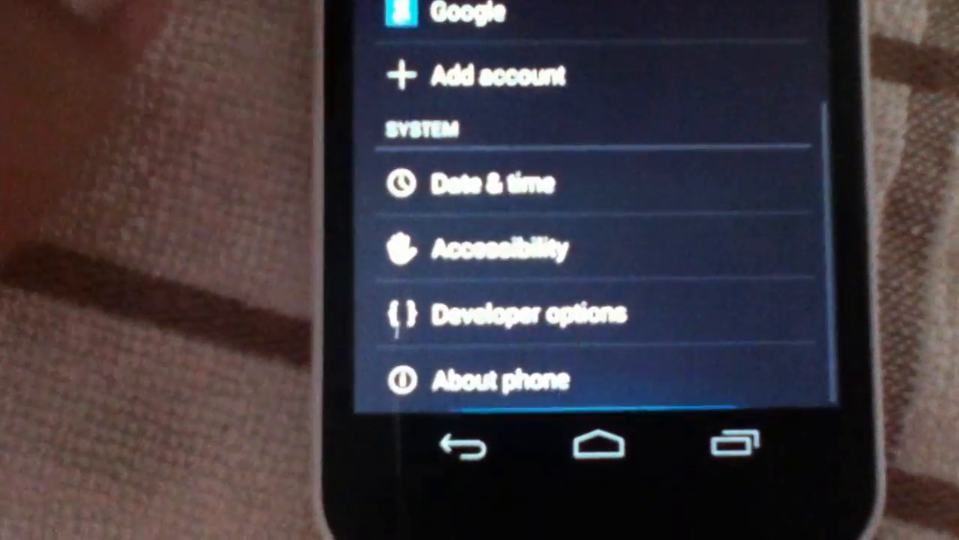
pyautogui.click(527, 311)
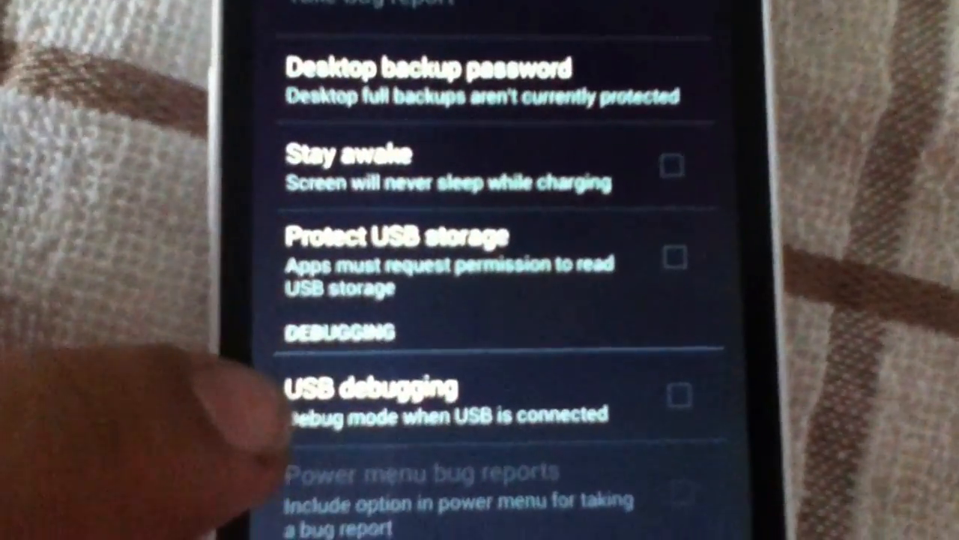
pyautogui.scroll(-3)
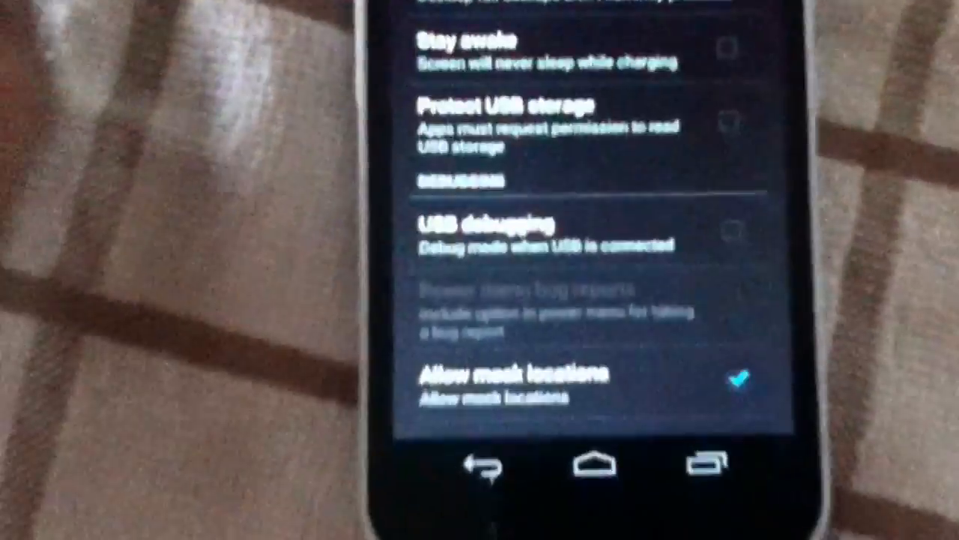
pyautogui.scroll(-3)
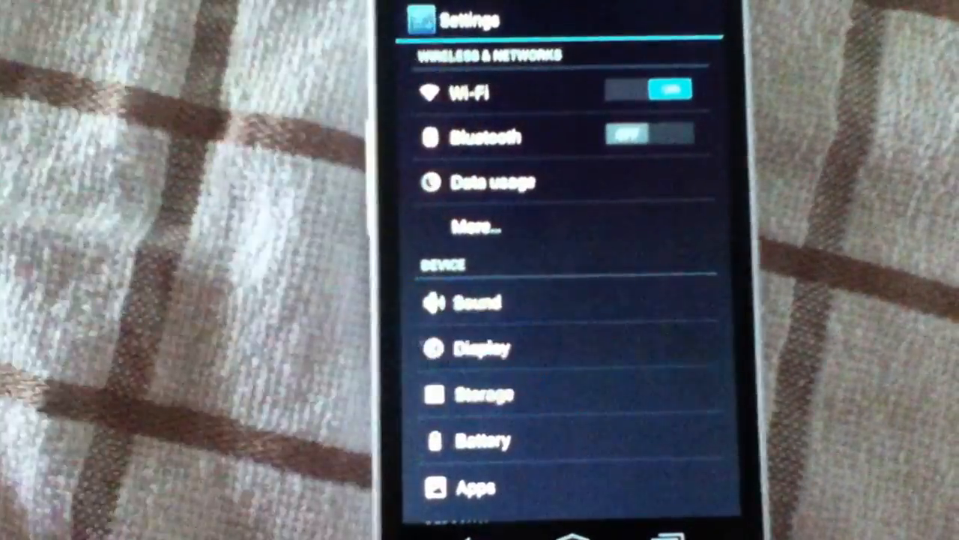
pyautogui.click(480, 347)
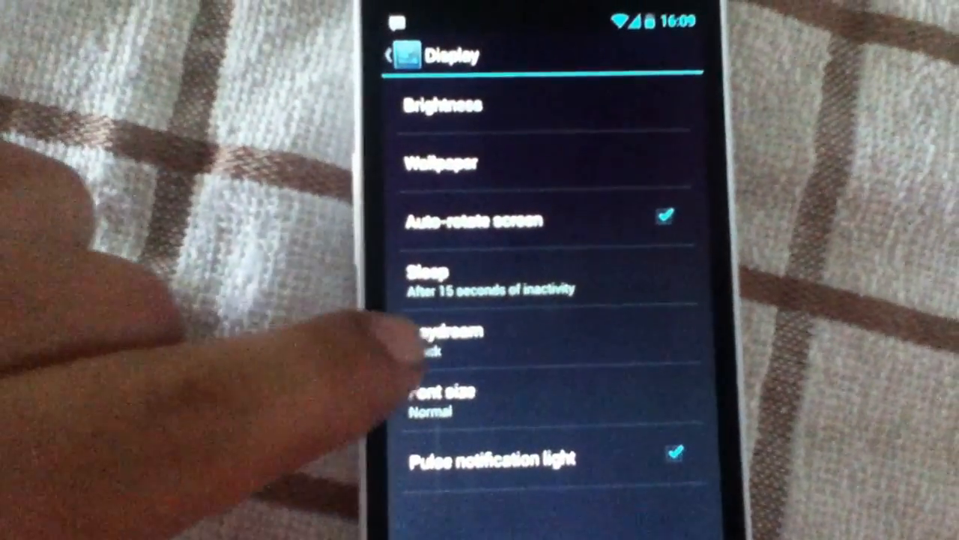
pyautogui.click(446, 337)
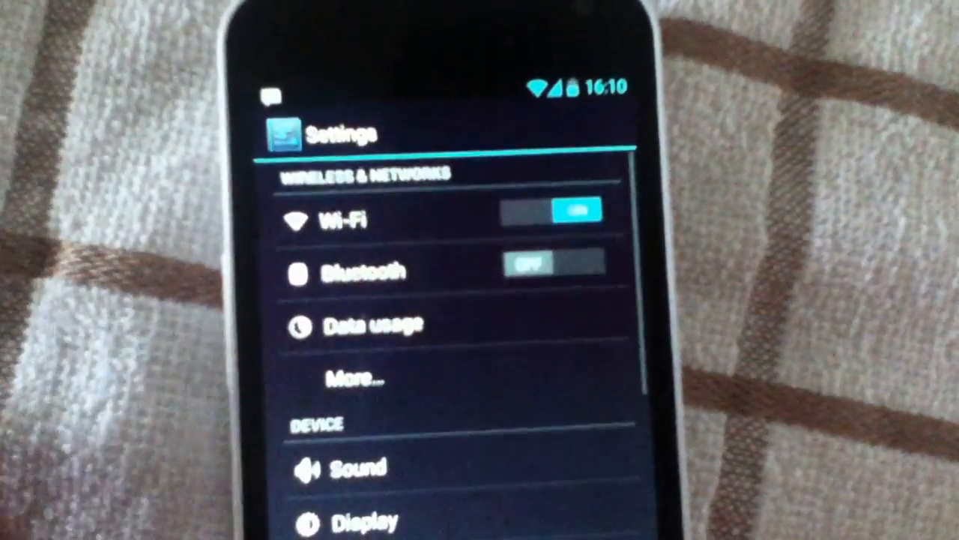
# In Display, open Daydream and preview BeanFlinger with Start now
pyautogui.scroll(-3)
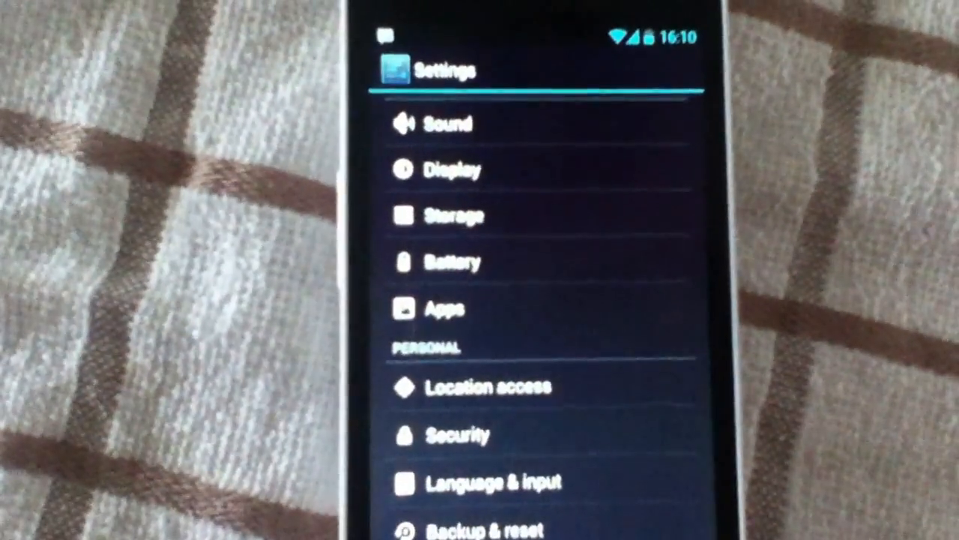
pyautogui.scroll(-3)
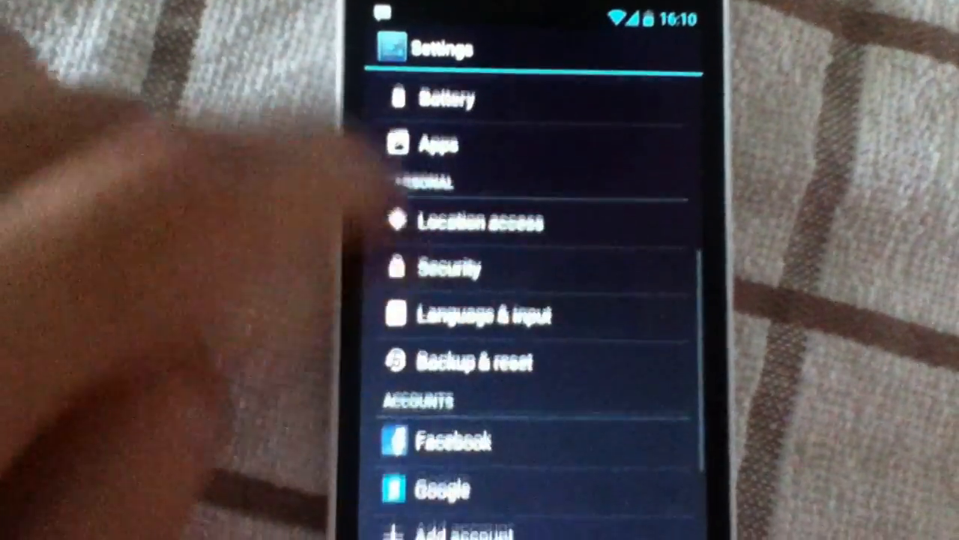
pyautogui.scroll(-3)
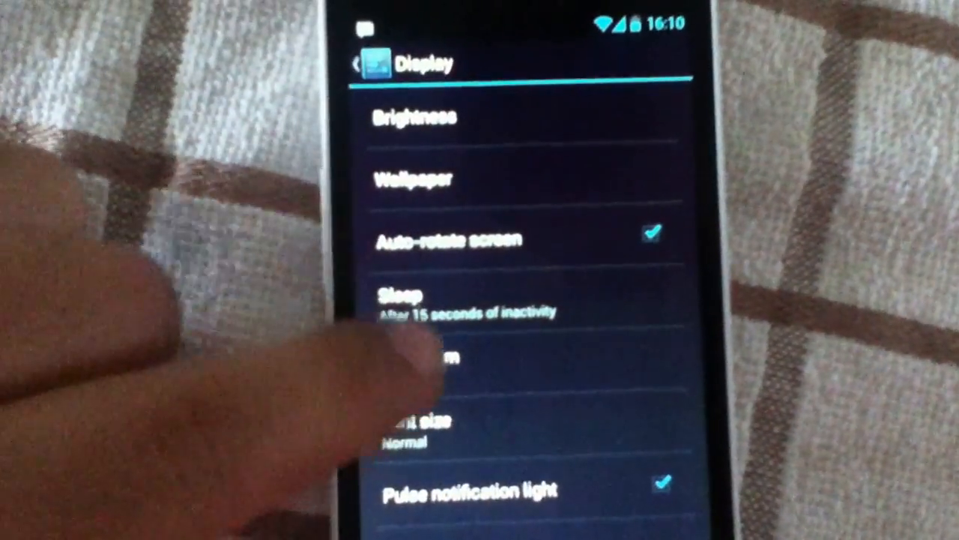
pyautogui.click(420, 356)
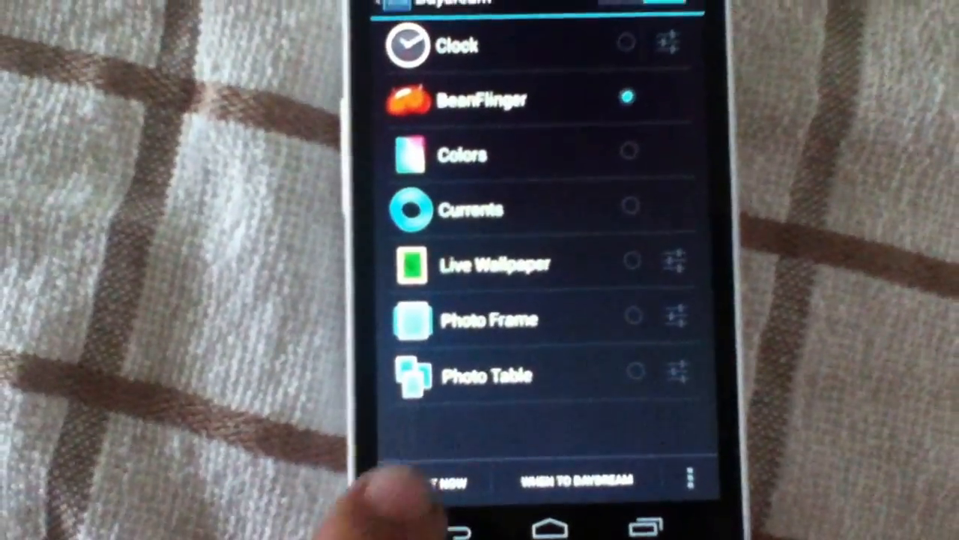
pyautogui.click(429, 480)
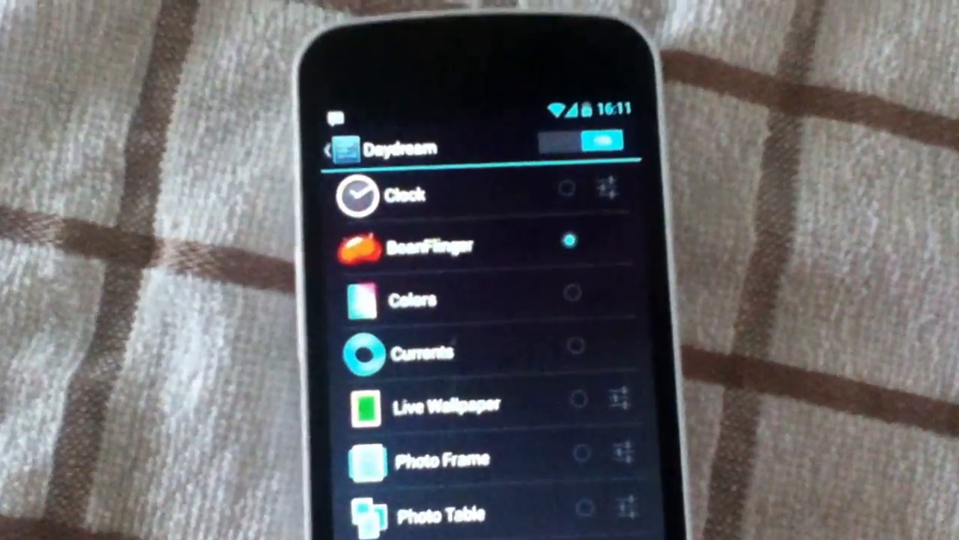
# Go back from Daydream through Display to the main Settings list and scroll it
pyautogui.click(330, 147)
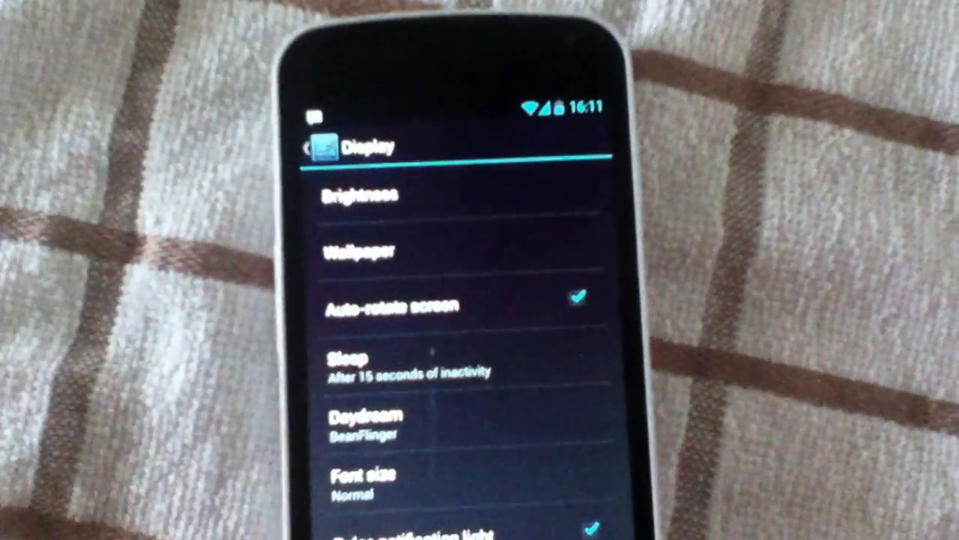
pyautogui.click(311, 146)
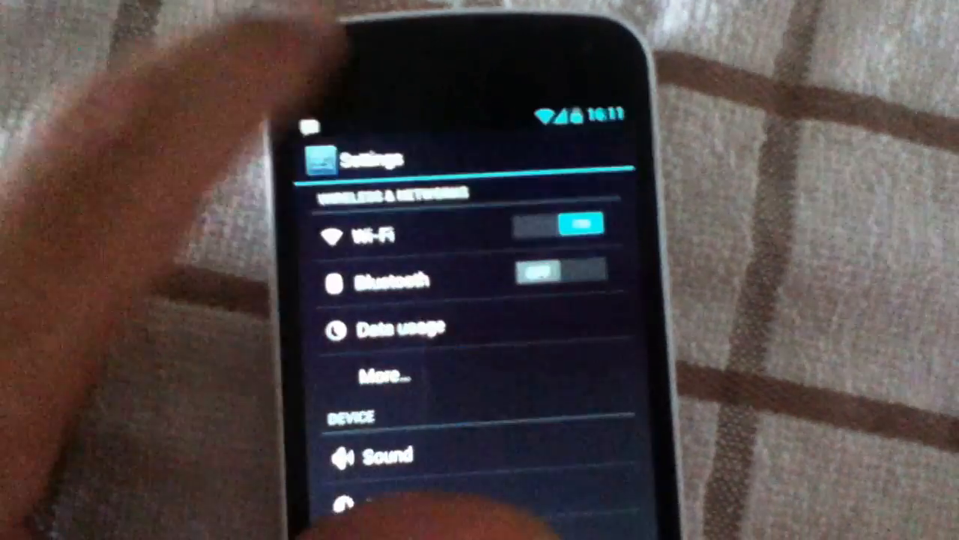
pyautogui.scroll(-3)
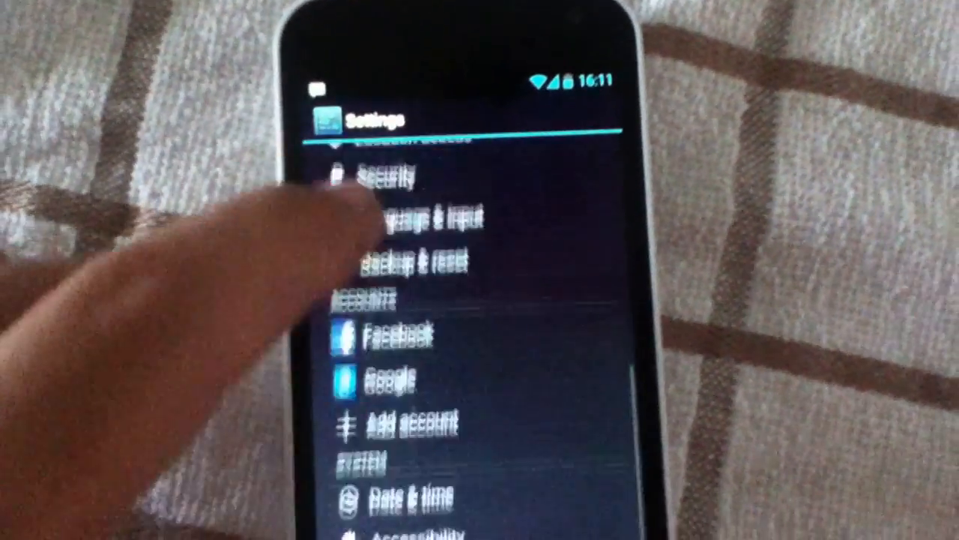